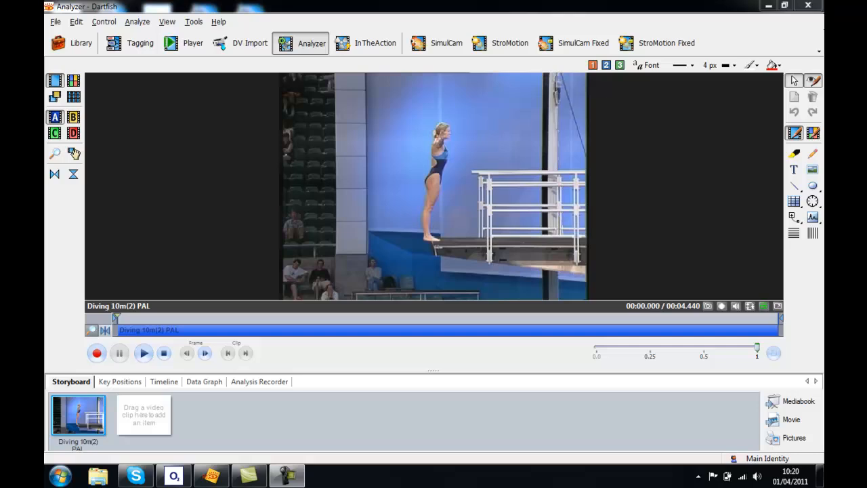
{"action": "mouse_move", "coordinate": [688, 241]}
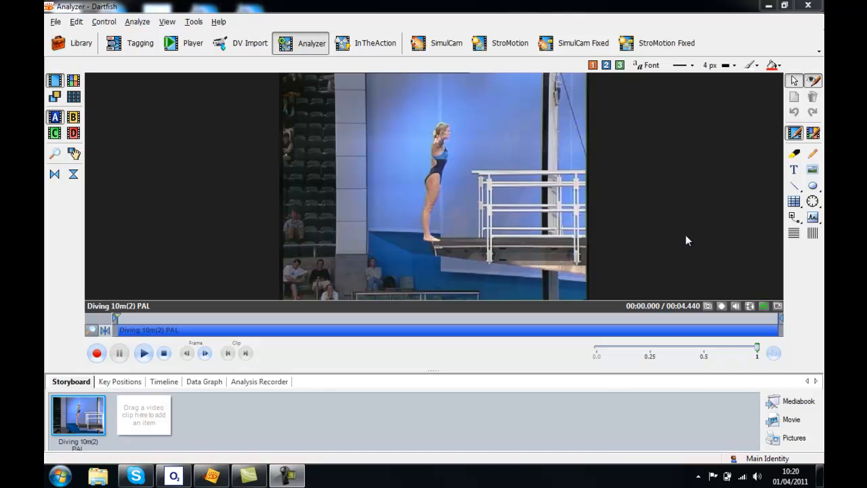
{"action": "mouse_move", "coordinate": [599, 137]}
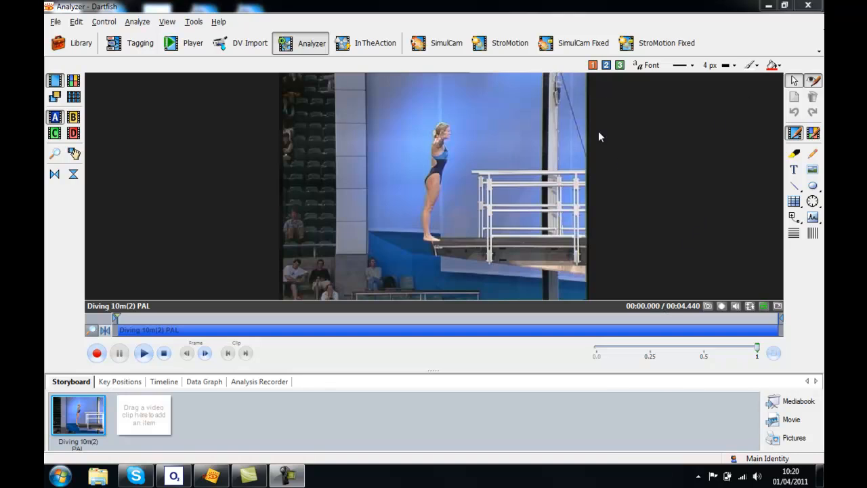
Step: Preview the dive, return to the start, and add a Time clock overlay reading 00:00.000
{"action": "left_click", "coordinate": [144, 352]}
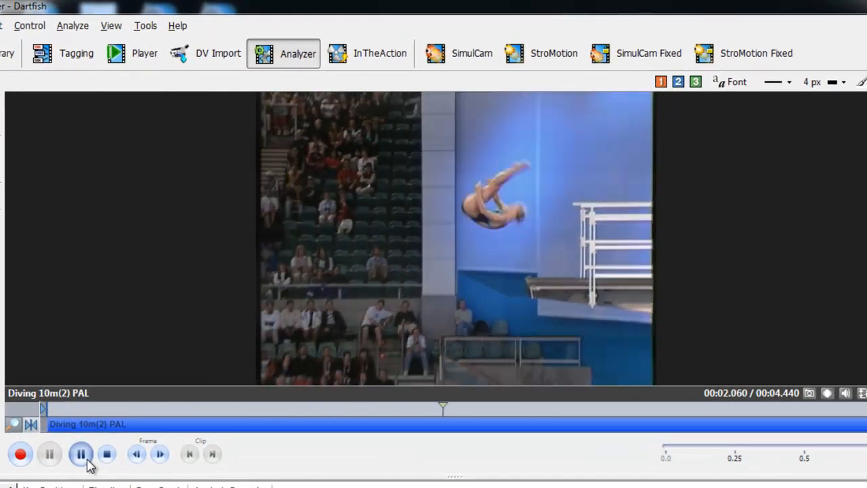
{"action": "left_click", "coordinate": [81, 454]}
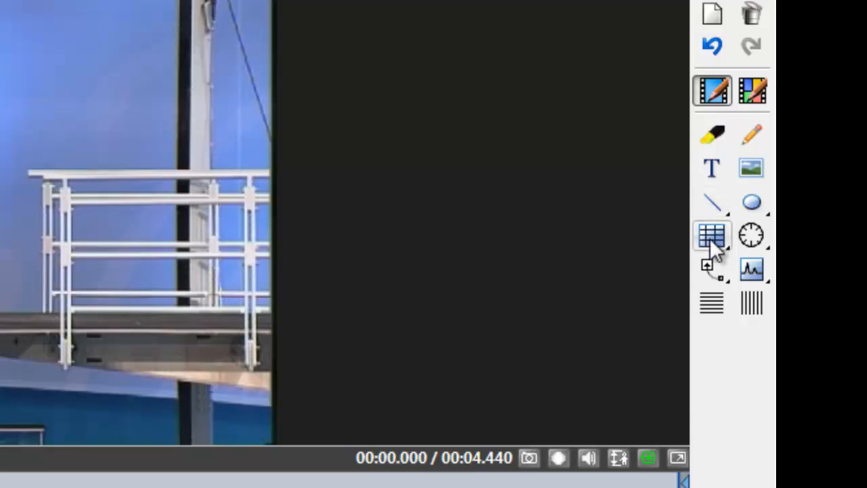
{"action": "left_click", "coordinate": [711, 236]}
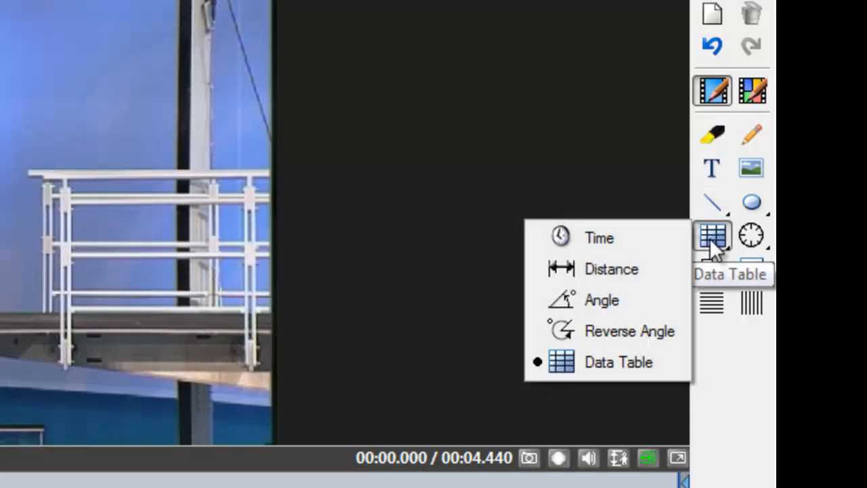
{"action": "mouse_move", "coordinate": [599, 238]}
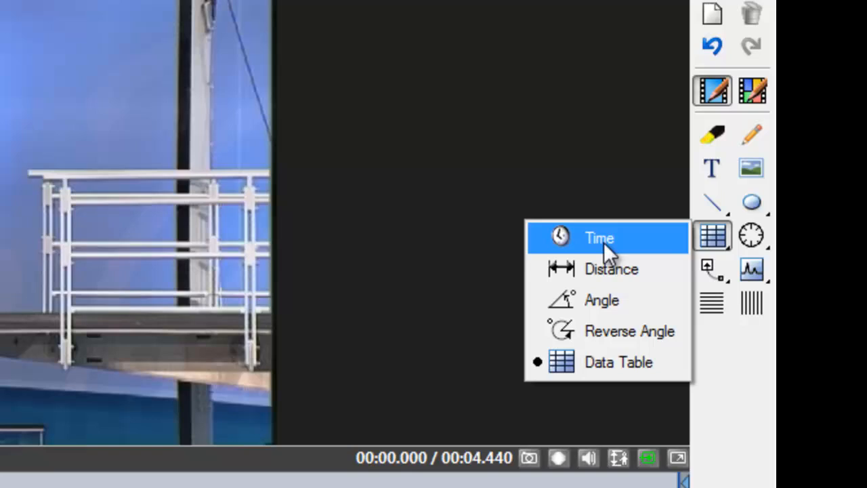
{"action": "left_click", "coordinate": [598, 239]}
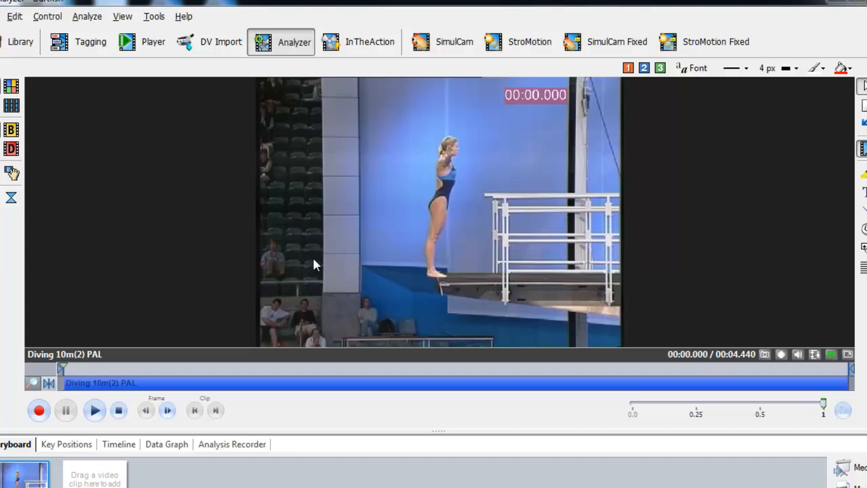
Step: Select the clock overlay and move it to the top right above the platform
{"action": "left_click", "coordinate": [95, 409]}
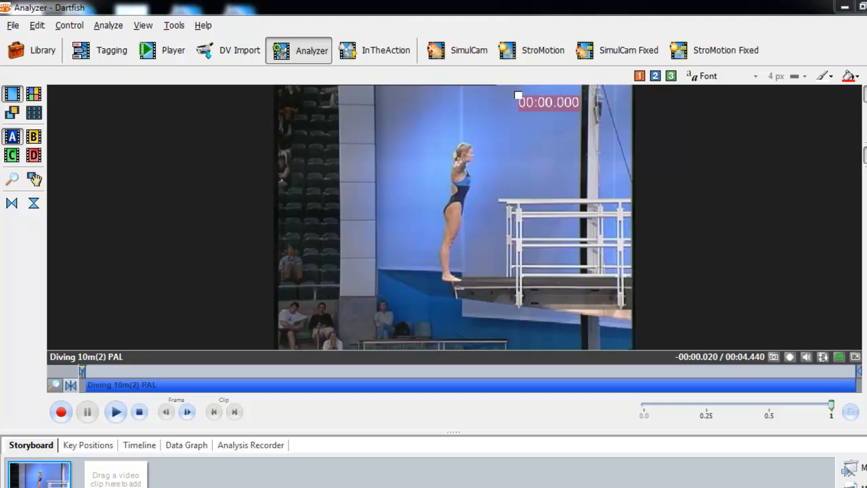
{"action": "mouse_move", "coordinate": [831, 339]}
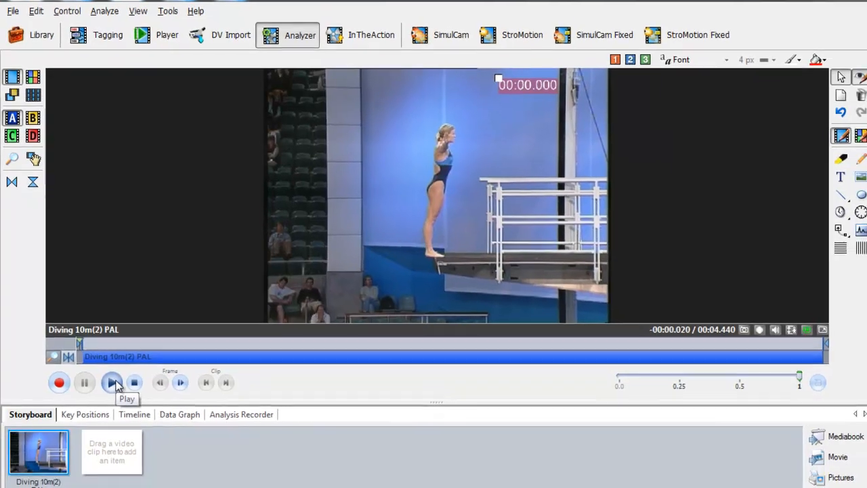
Step: Play, pause before takeoff, and step frame by frame to the exact takeoff moment
{"action": "left_click", "coordinate": [112, 382]}
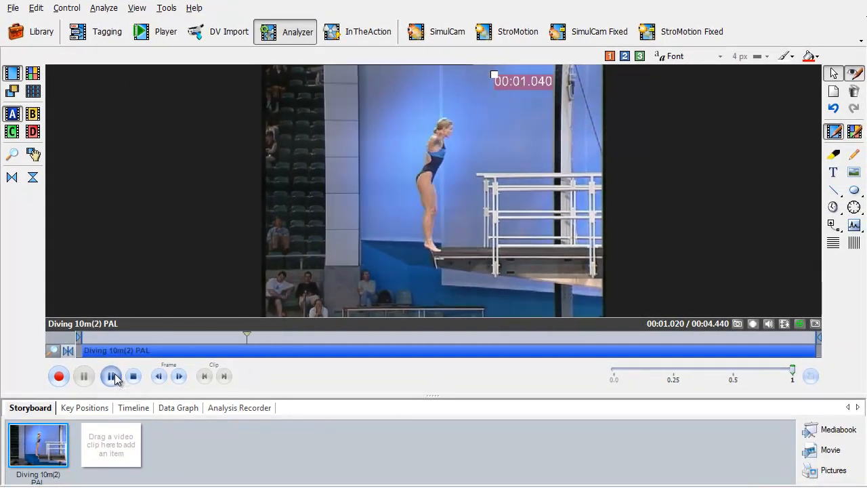
{"action": "left_click", "coordinate": [111, 377]}
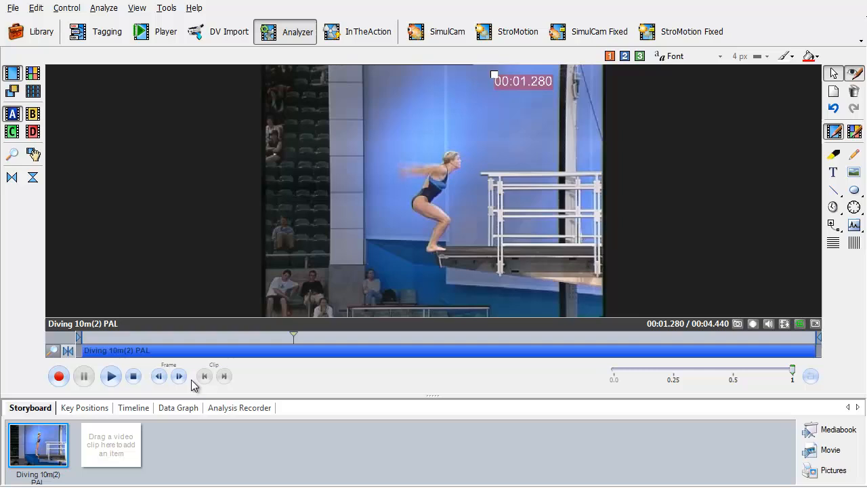
{"action": "left_click", "coordinate": [179, 376]}
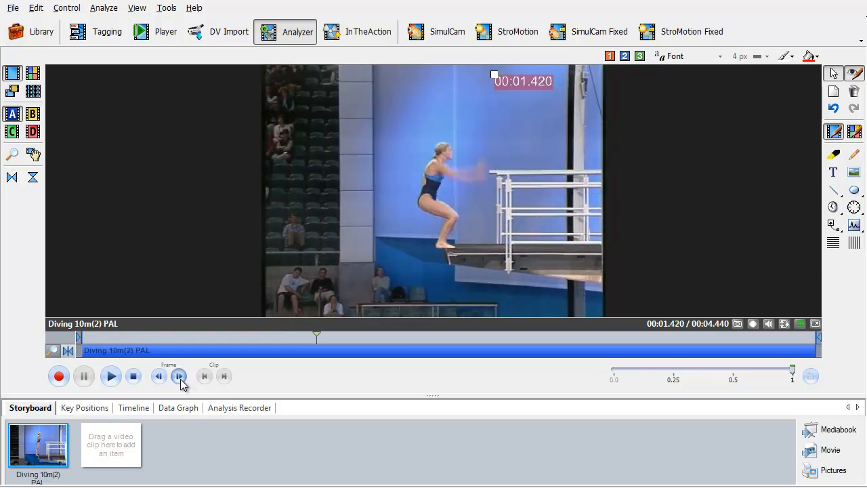
{"action": "left_click", "coordinate": [178, 376]}
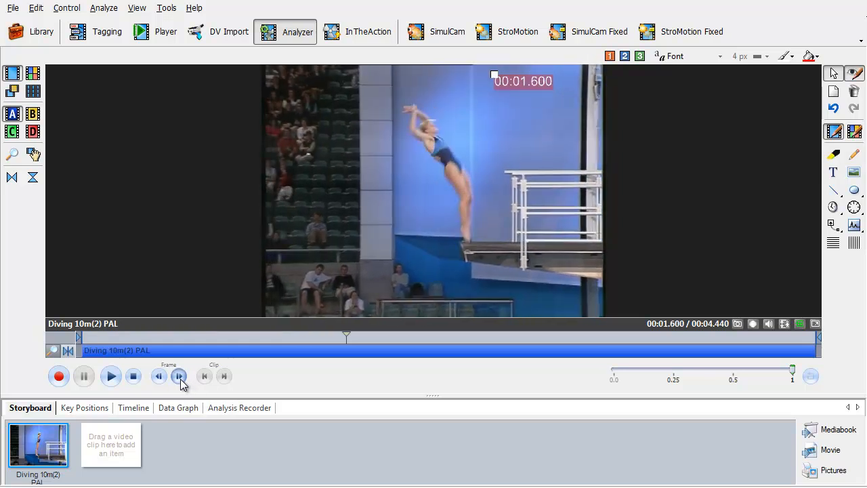
Step: Set the clock's timecode to 00:00 at takeoff and play so it times her flight
{"action": "right_click", "coordinate": [512, 88]}
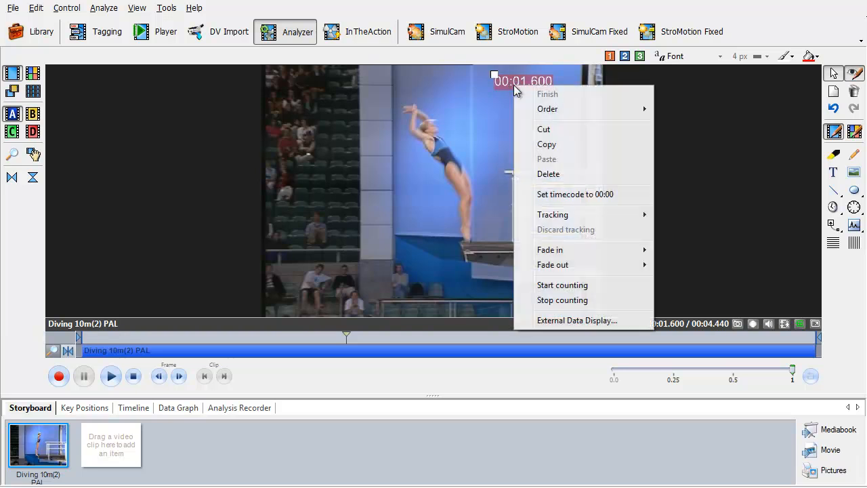
{"action": "left_click", "coordinate": [574, 194]}
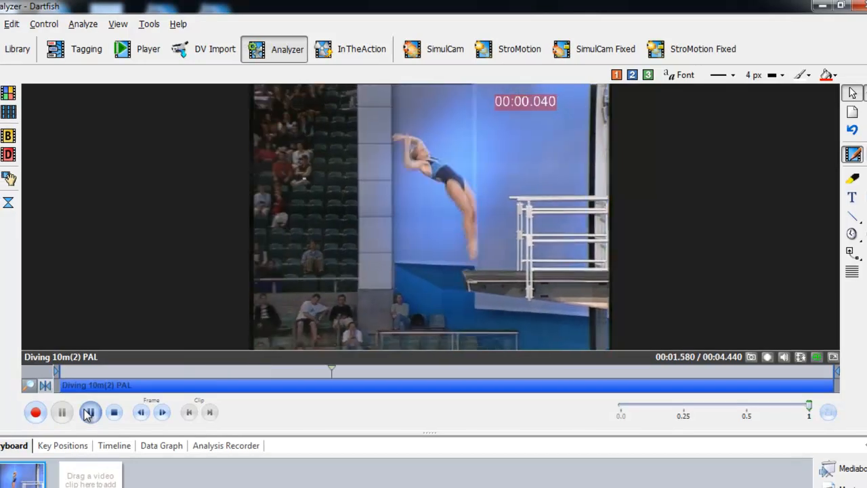
{"action": "left_click", "coordinate": [89, 412]}
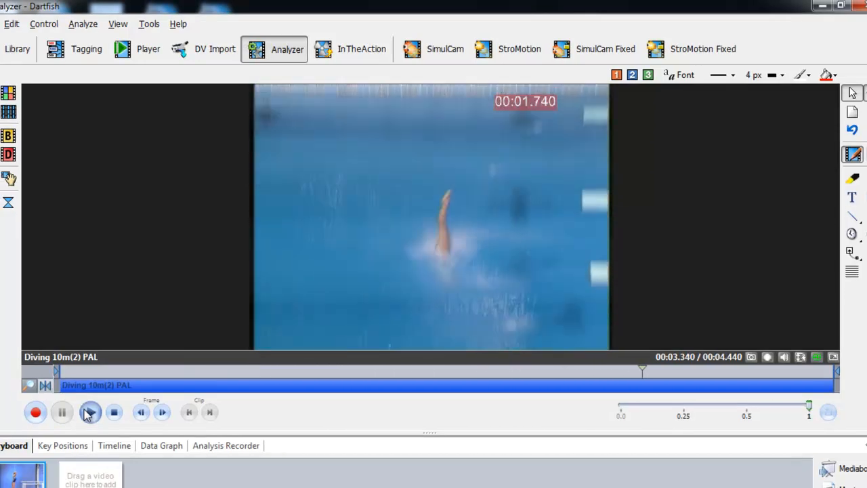